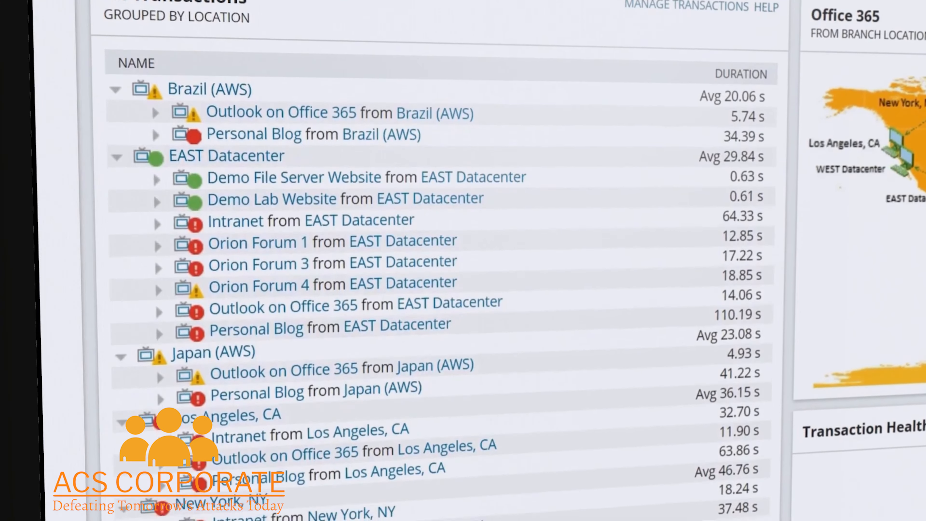
Record a new transaction visiting the WPM page and entering 'user' in the free-trial form
{"action": "scroll", "scroll_direction": "down", "scroll_amount": 3}
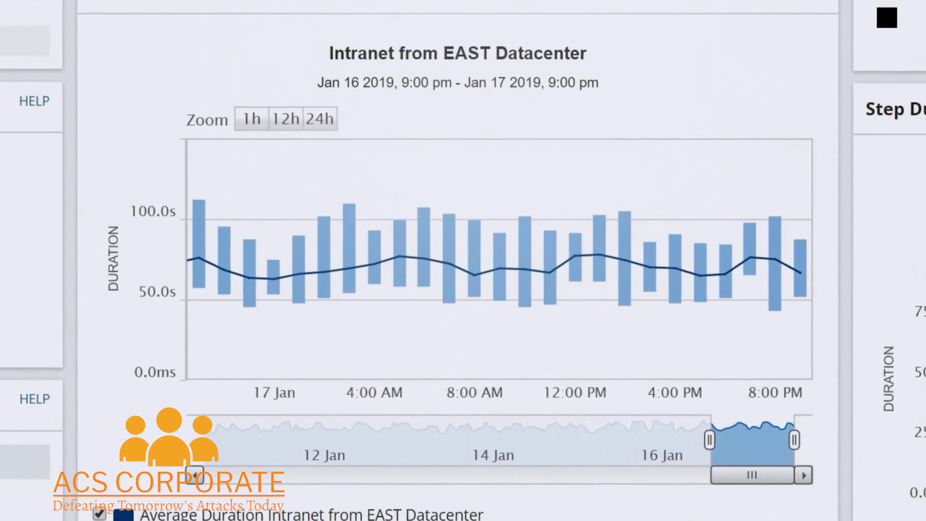
{"action": "scroll", "scroll_direction": "down", "scroll_amount": 3}
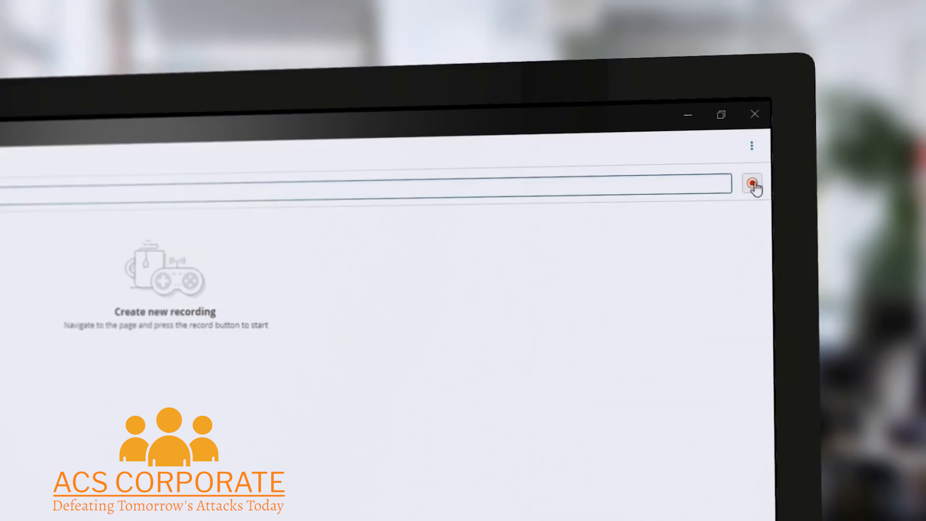
{"action": "left_click", "coordinate": [752, 183]}
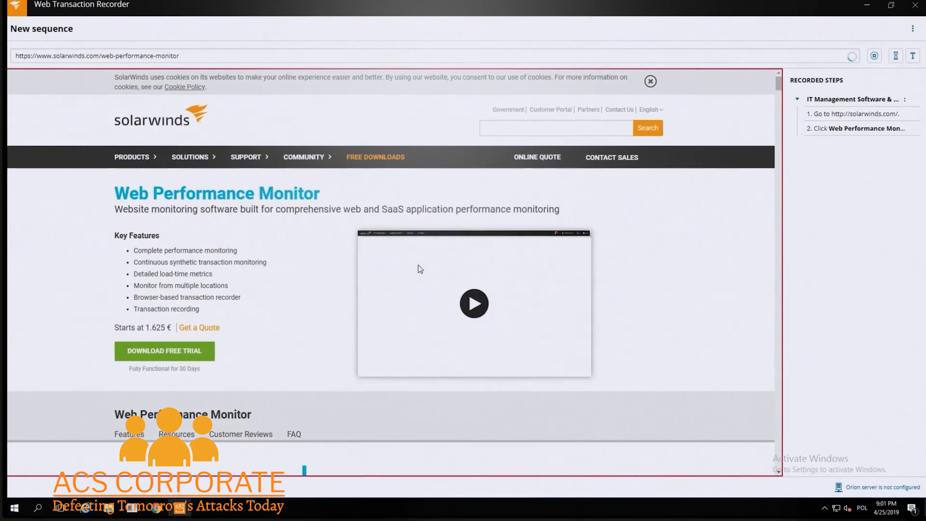
{"action": "left_click", "coordinate": [164, 350]}
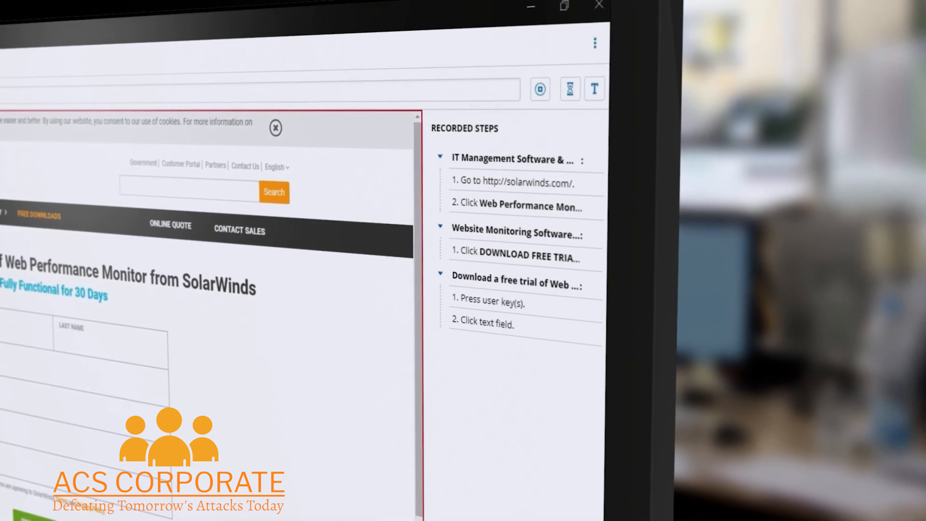
{"action": "type", "text": "user"}
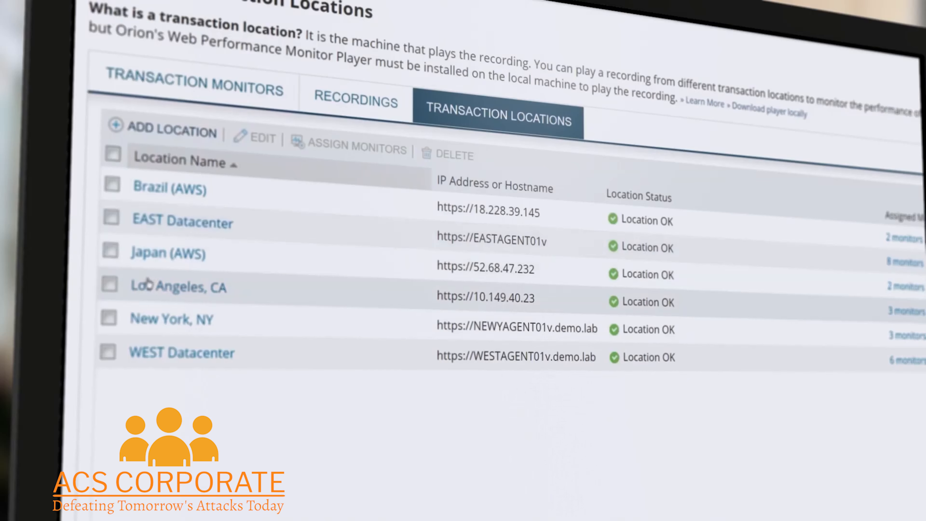
{"action": "mouse_move", "coordinate": [177, 287]}
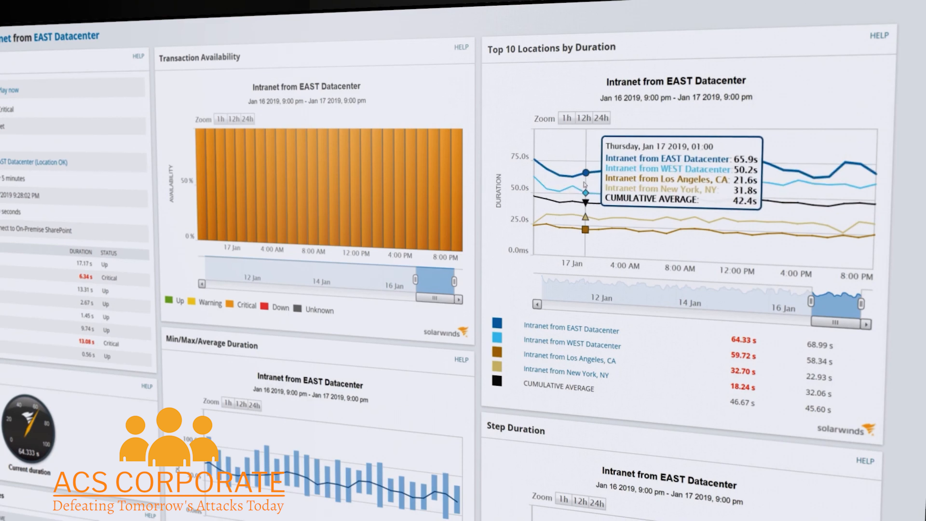
View details of the triggered transaction-step alert for SharePoint Main
{"action": "scroll", "scroll_direction": "down", "scroll_amount": 3}
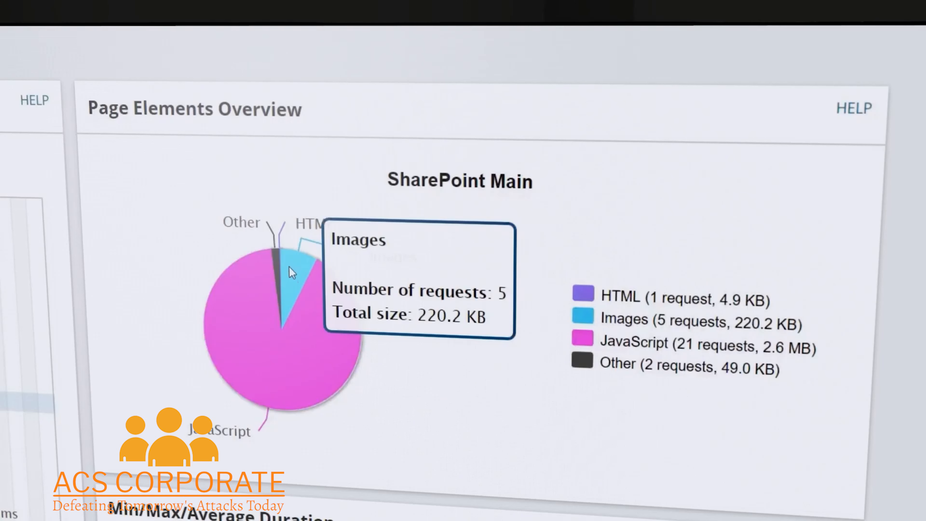
{"action": "mouse_move", "coordinate": [281, 267]}
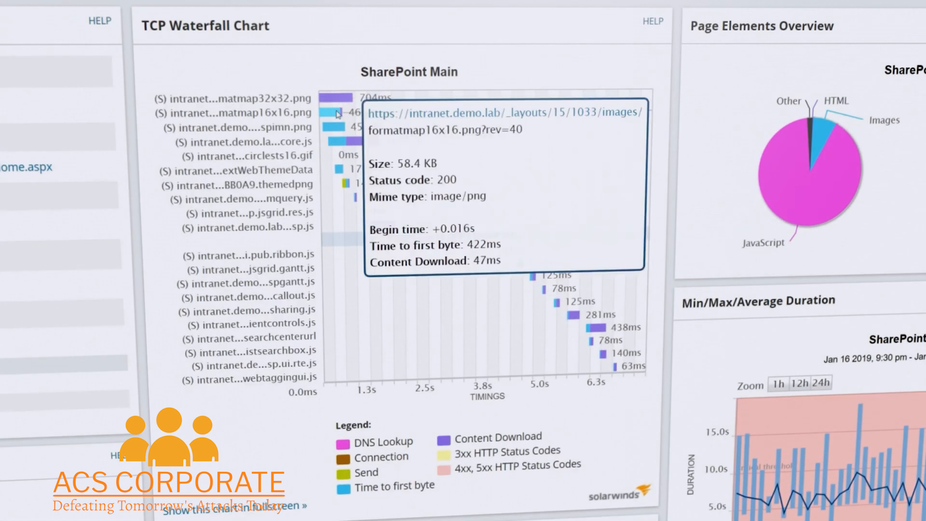
{"action": "mouse_move", "coordinate": [331, 127]}
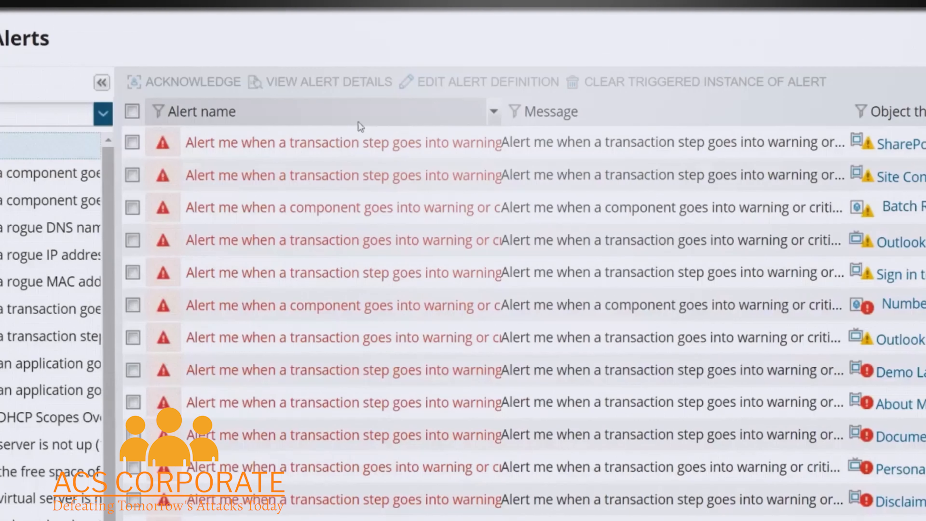
{"action": "mouse_move", "coordinate": [352, 142]}
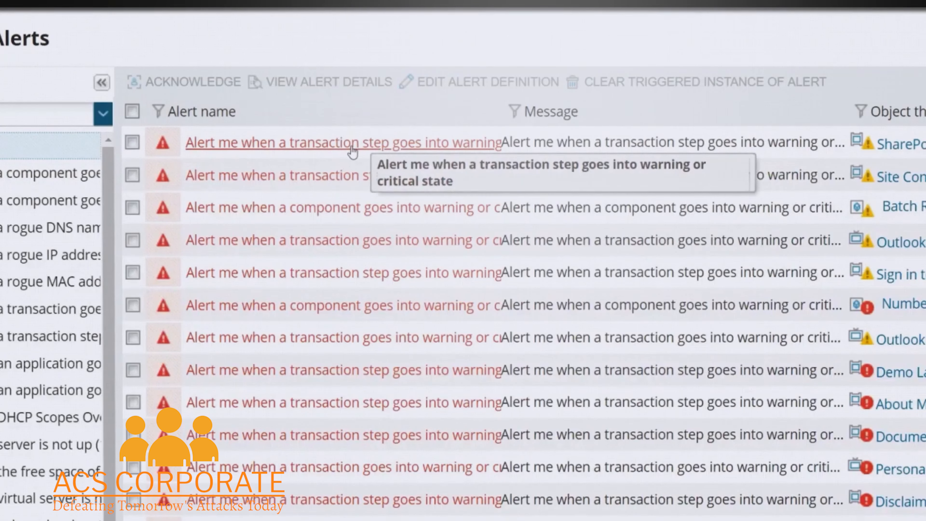
{"action": "left_click", "coordinate": [342, 142]}
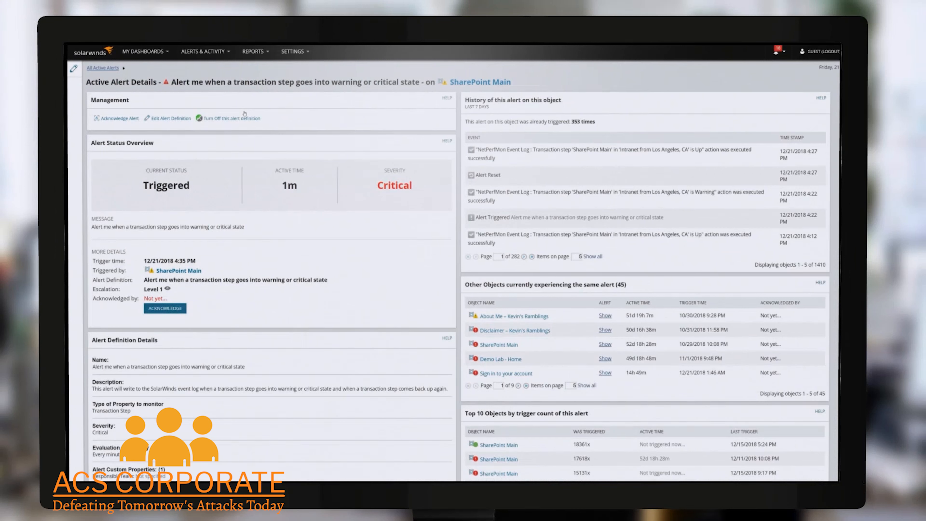